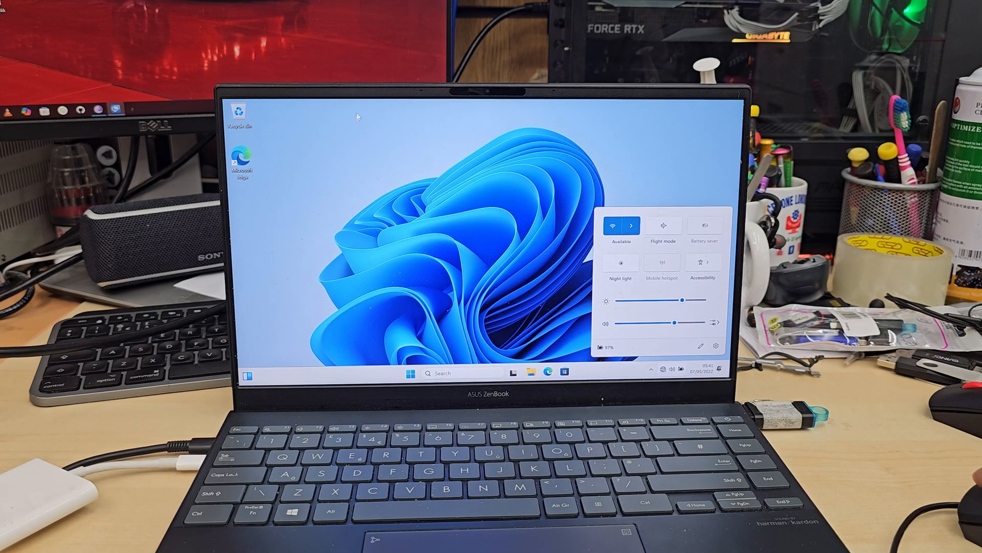
Step: Show the This PC and Control Panel icons on the desktop via Personalise > Themes > Desktop icon settings
right_click(435, 185)
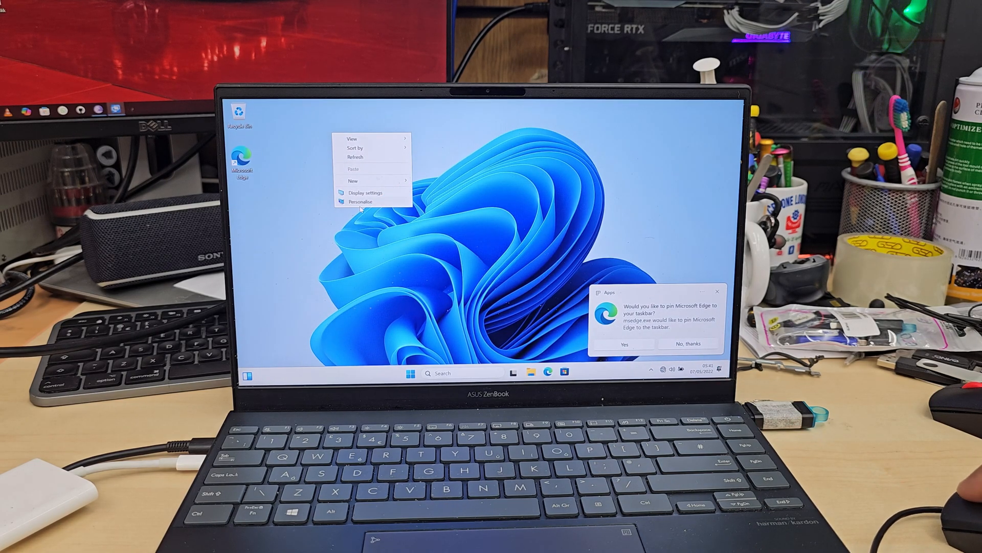
left_click(361, 201)
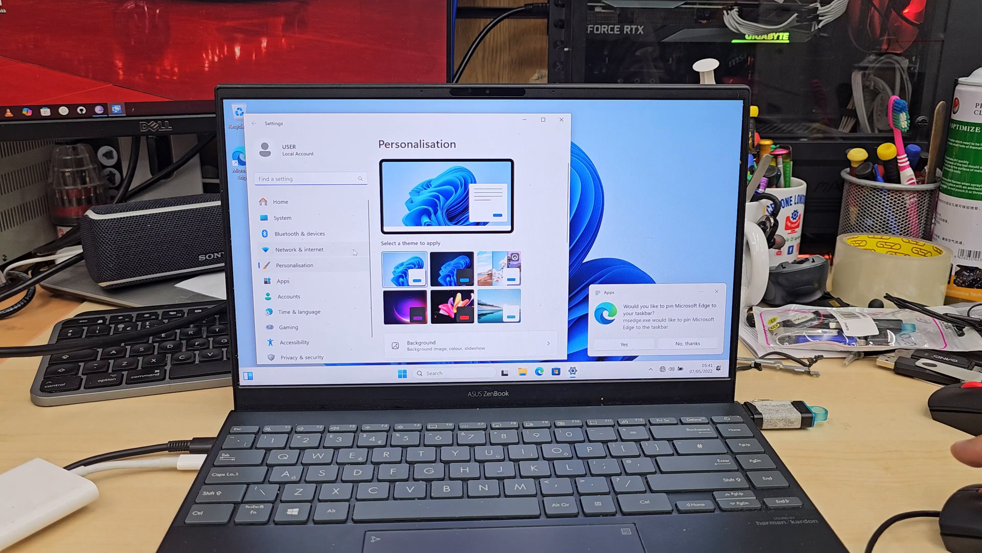
scroll("down", 3)
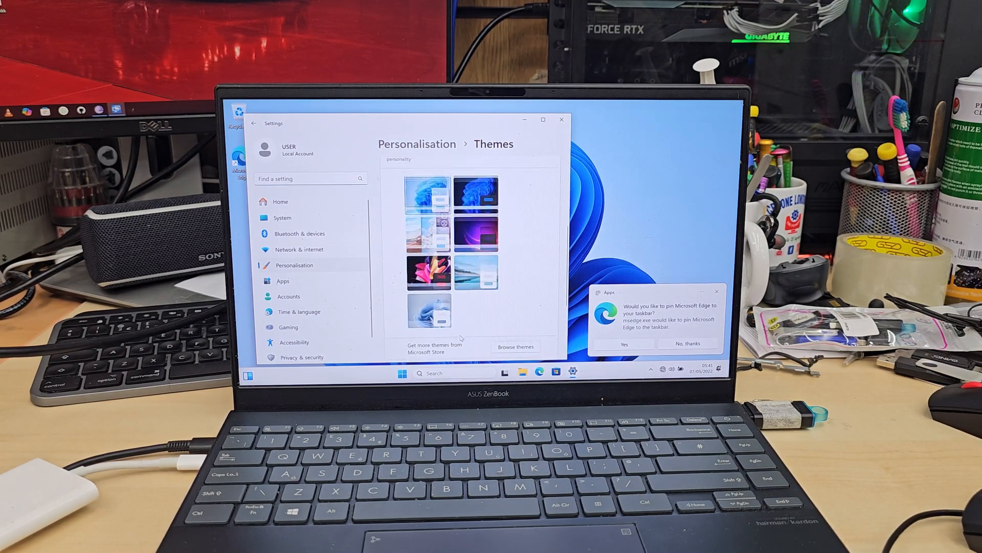
left_click(431, 308)
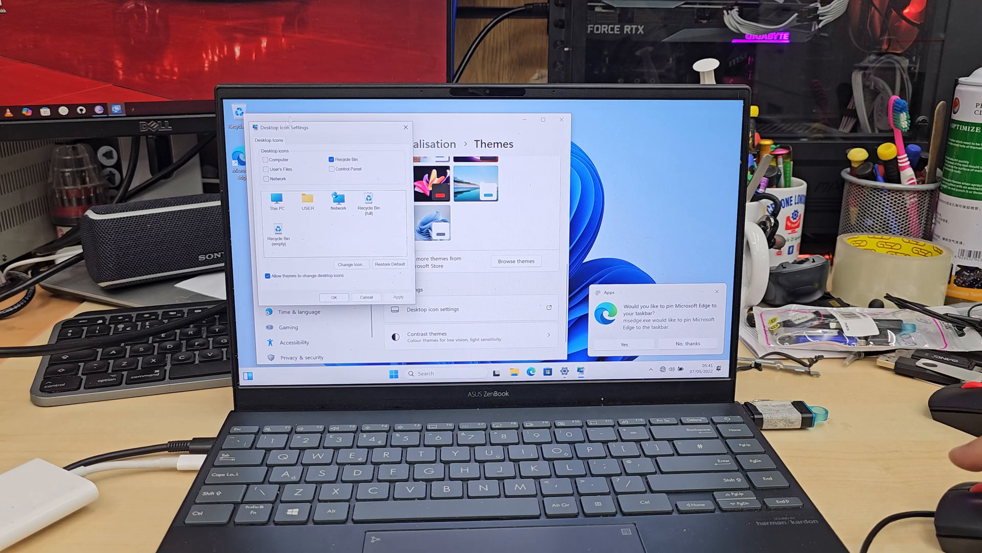
left_click(266, 159)
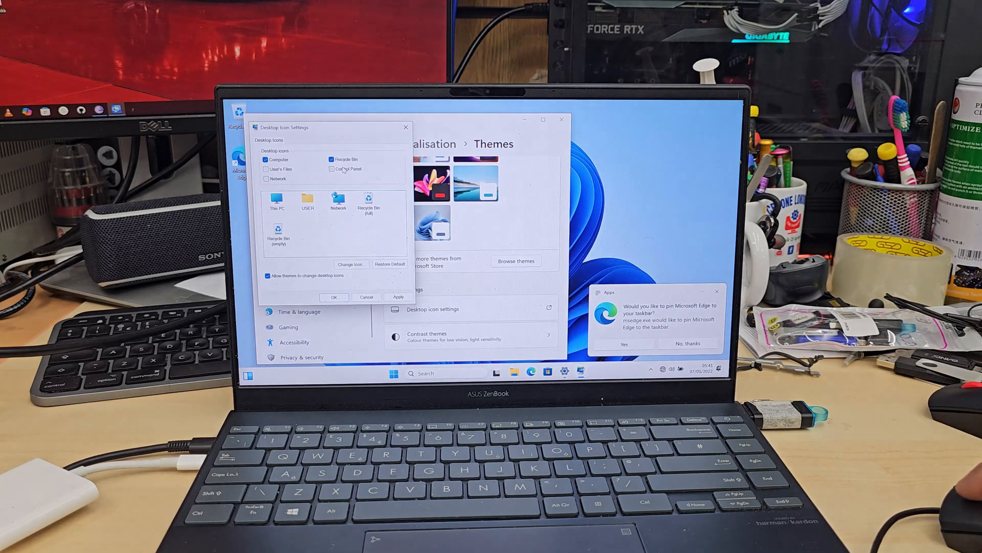
left_click(331, 169)
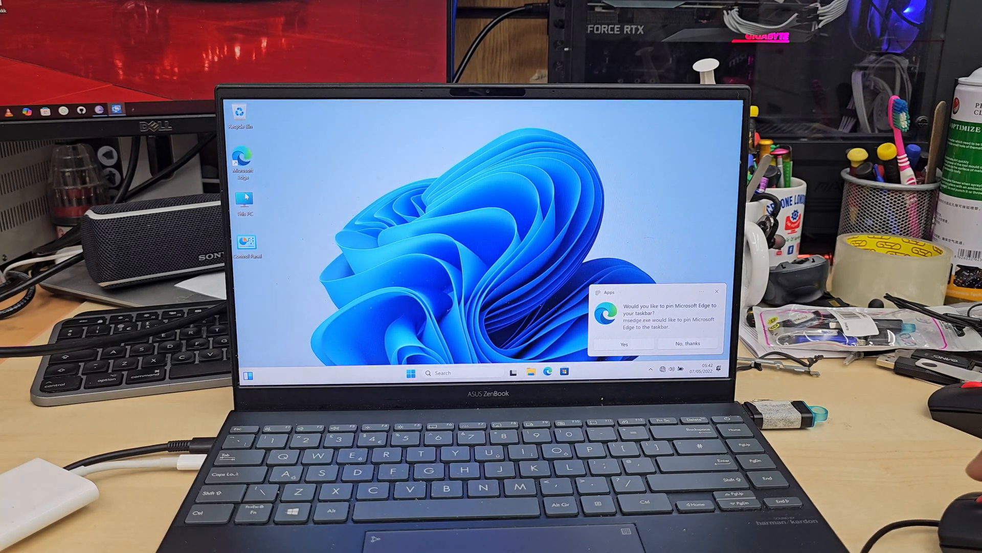
right_click(244, 204)
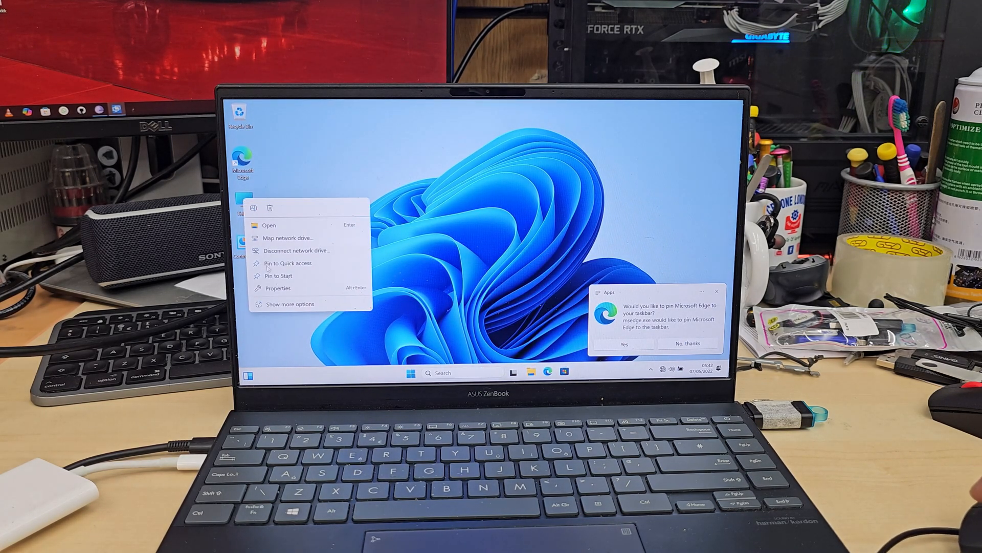
left_click(291, 304)
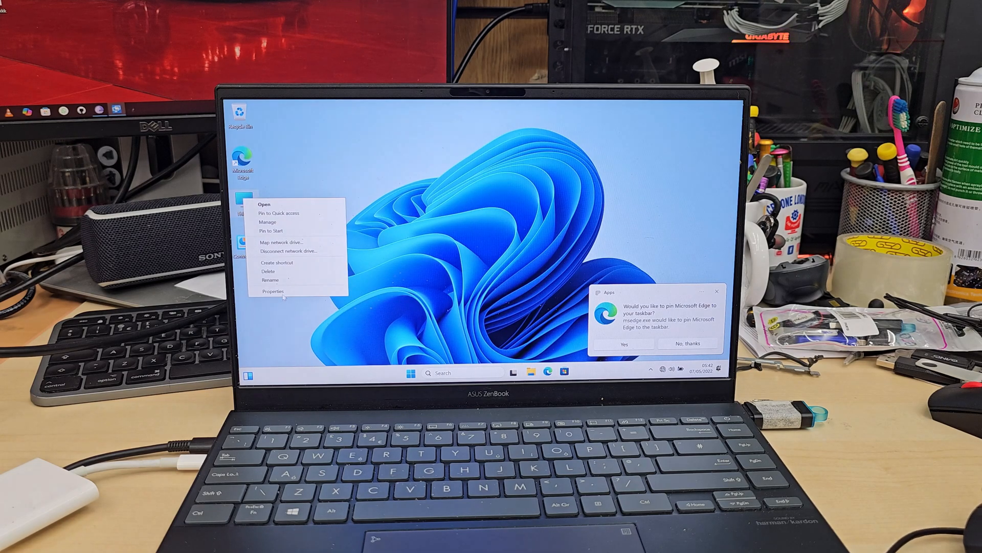
left_click(272, 290)
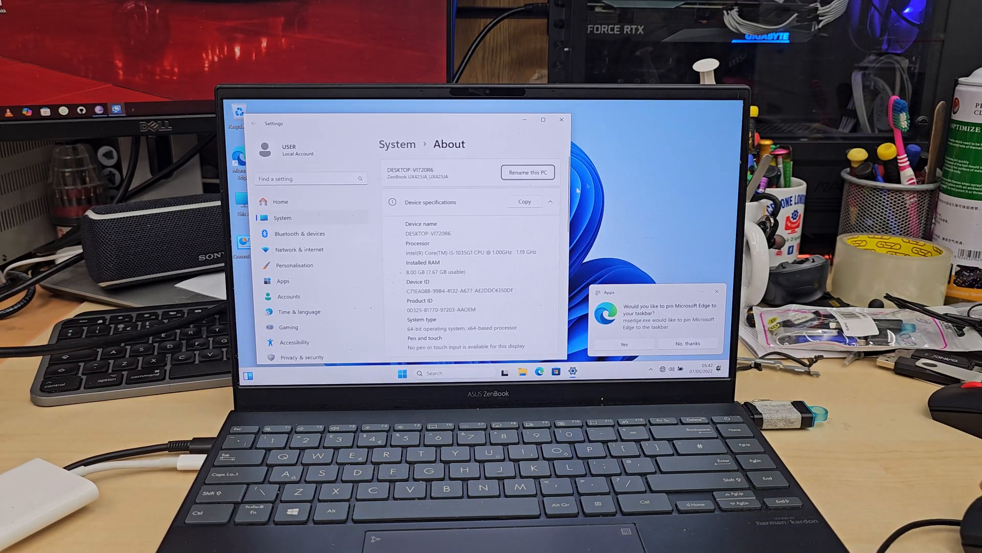
scroll("down", 3)
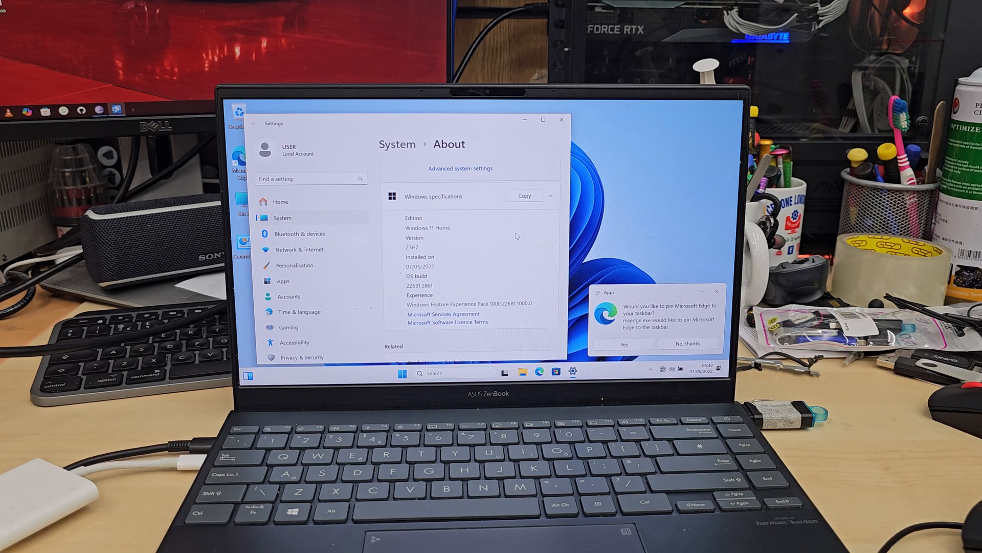
left_click(561, 120)
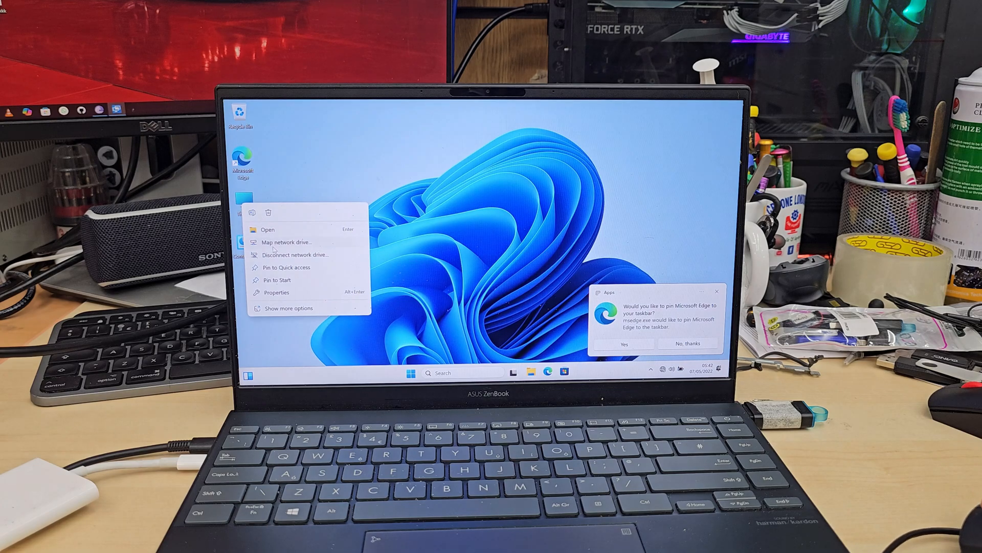
Step: Review the hardware device list in Device Manager, expanding Other devices to see those missing drivers
left_click(288, 308)
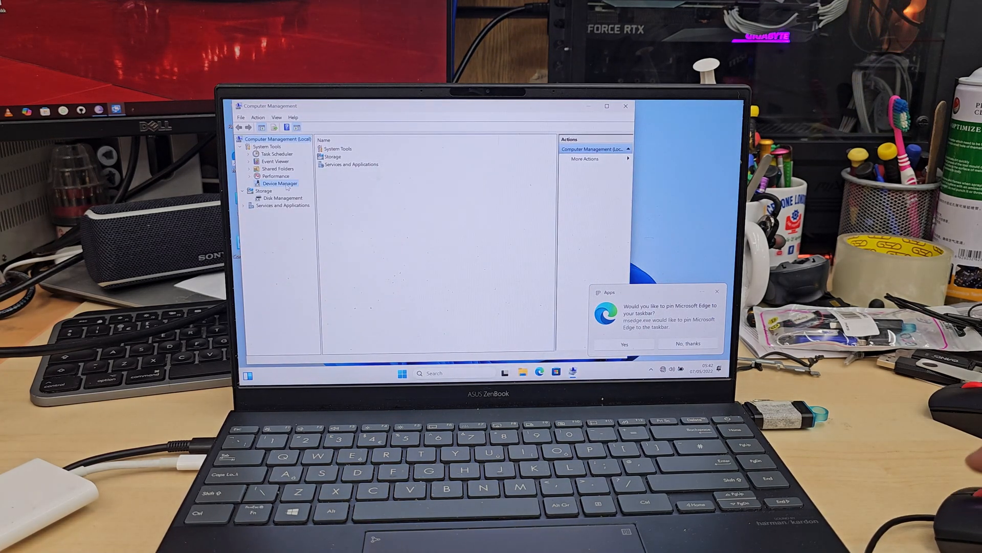
left_click(283, 183)
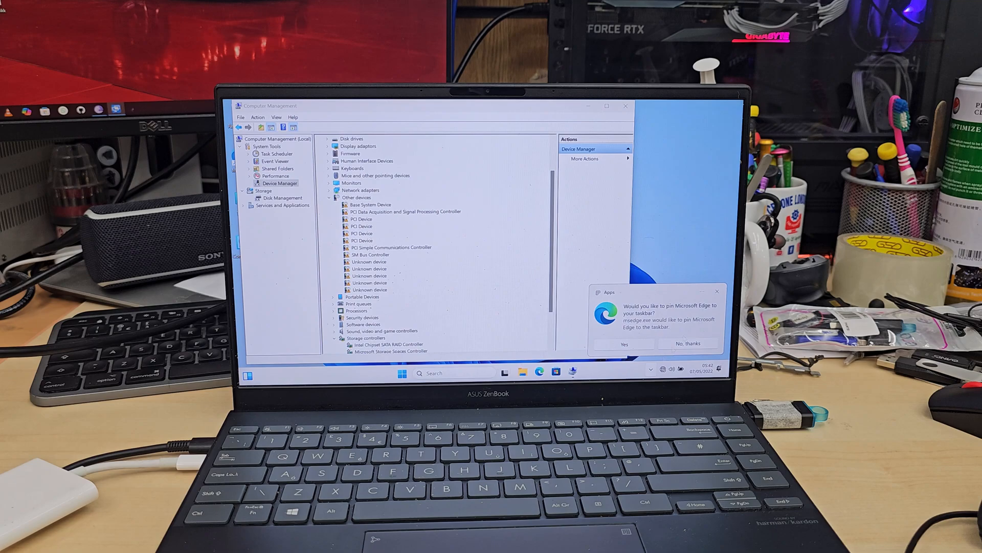
left_click(687, 344)
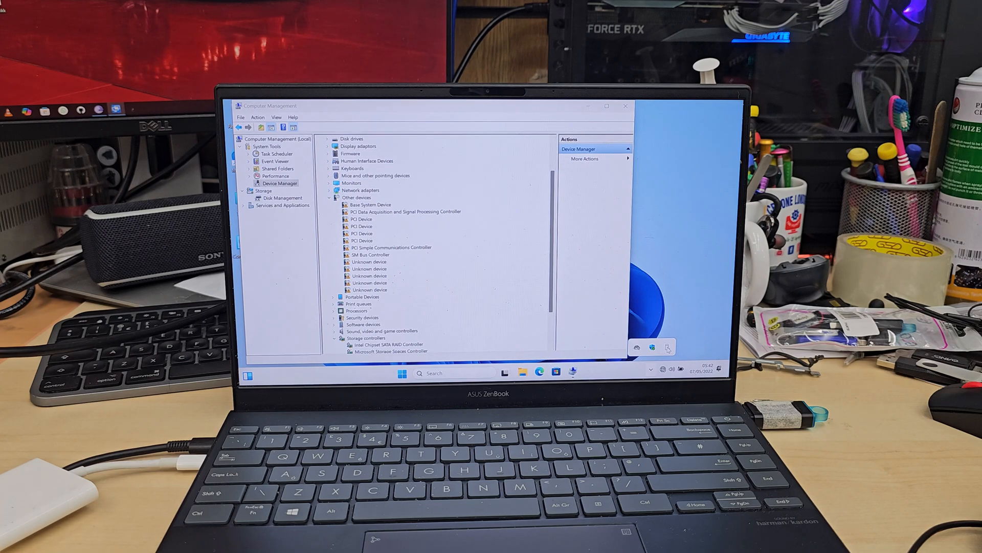
left_click(668, 347)
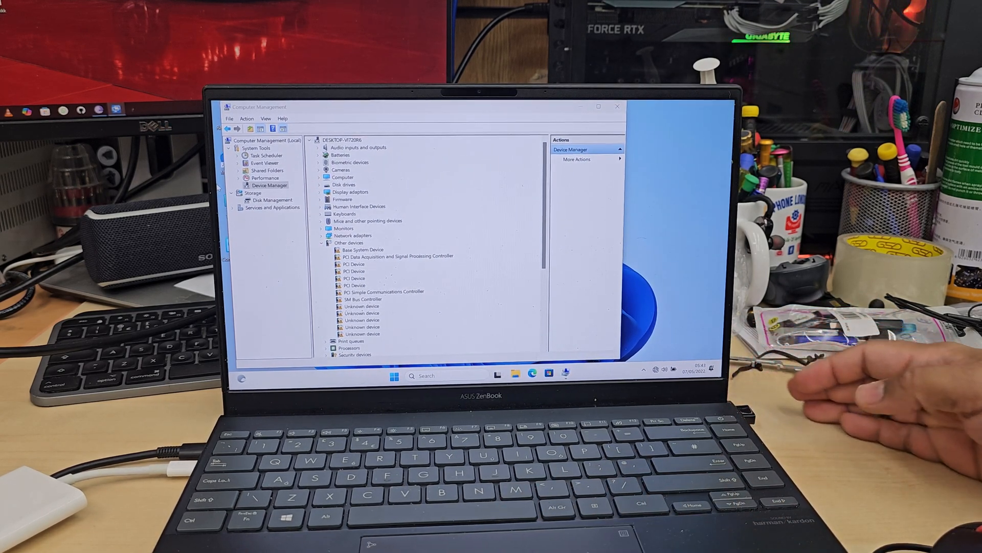
Step: Collapse and re-expand the device tree, close Computer Management and show nearby Wi-Fi networks
left_click(316, 140)
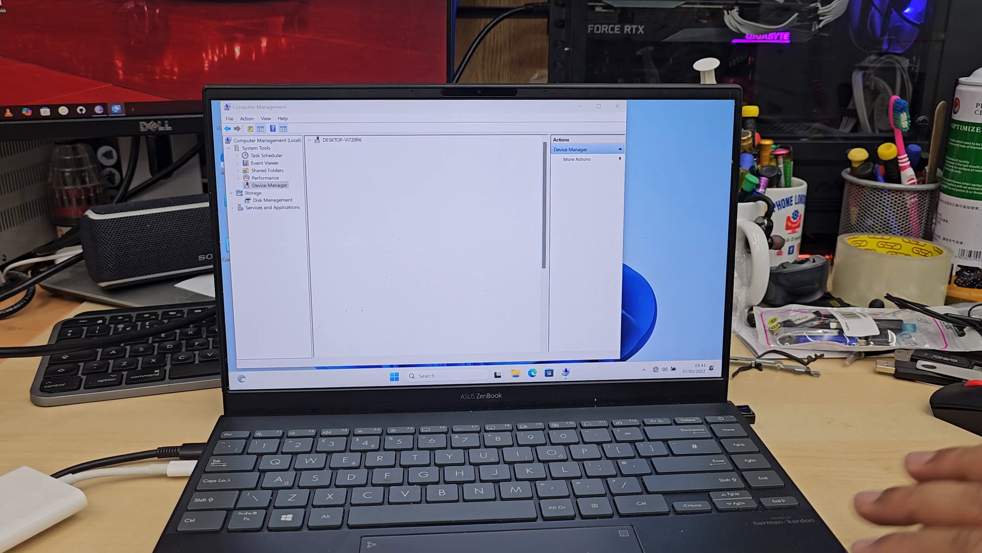
left_click(269, 185)
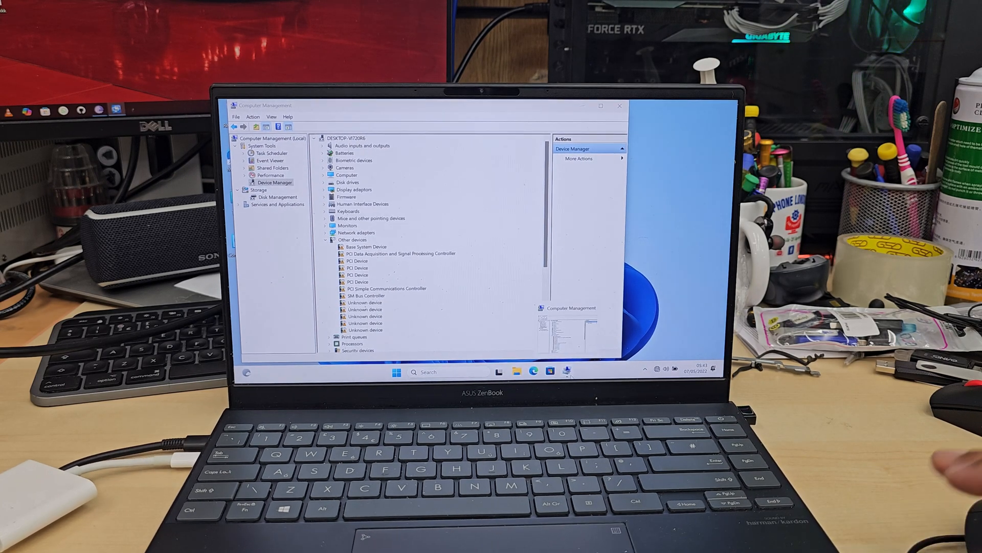
left_click(620, 105)
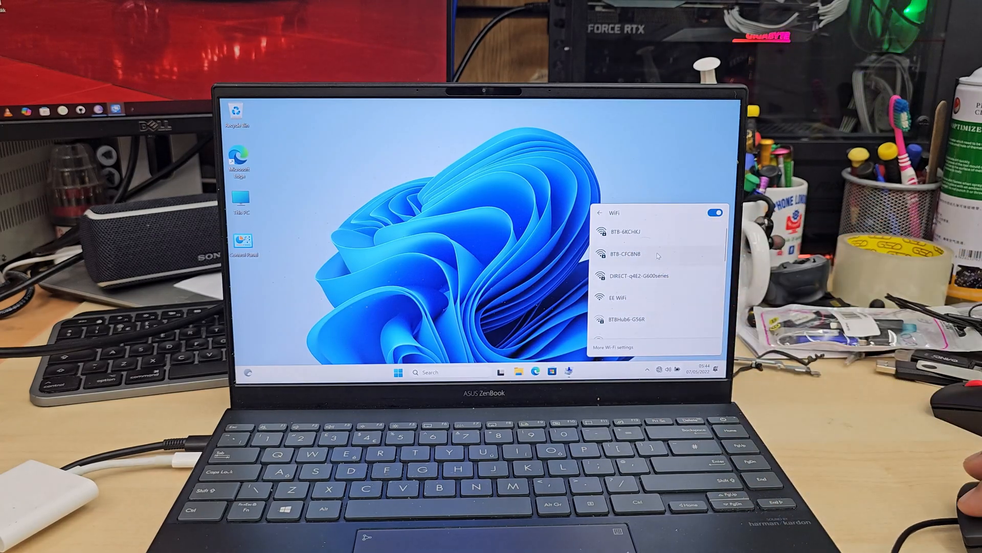
Step: Select the secured Wi-Fi network and connect to it to get the laptop online
left_click(626, 255)
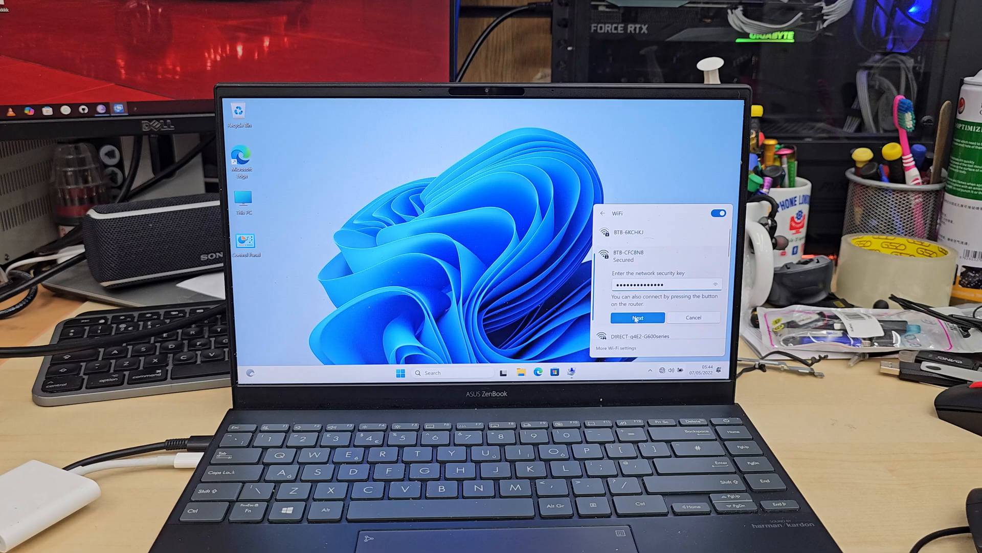
left_click(639, 317)
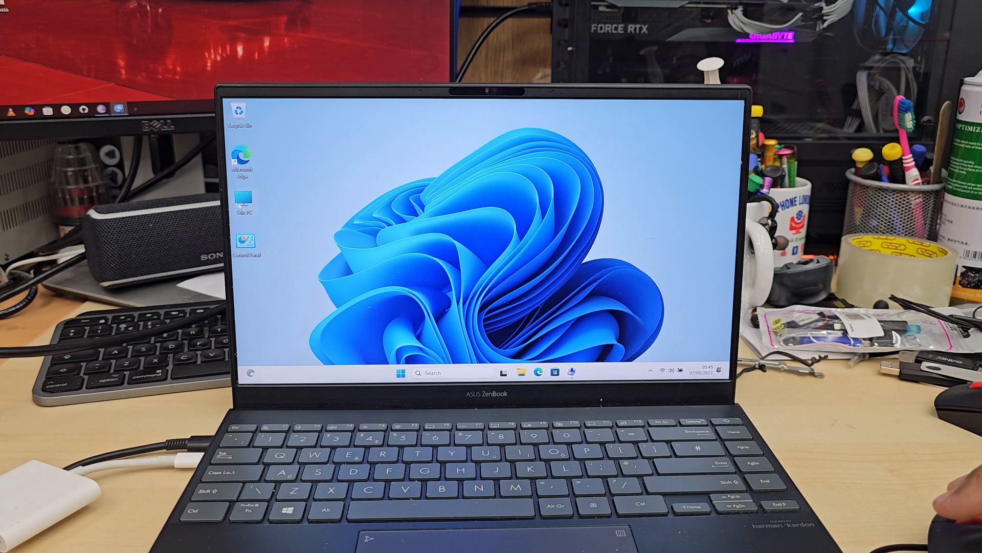
Step: Run an automatic driver search for the unknown Base System Device, which fails to find a driver
right_click(243, 209)
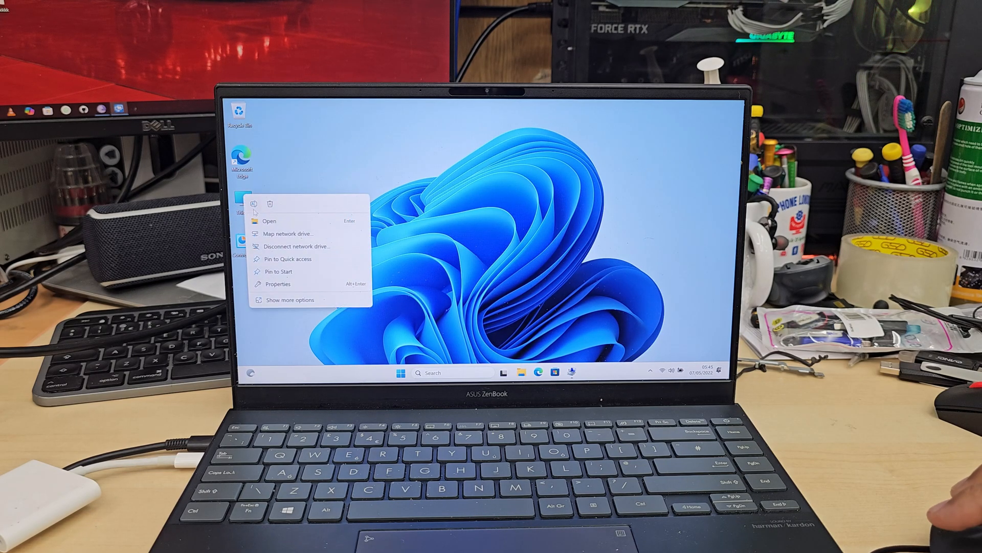
left_click(289, 300)
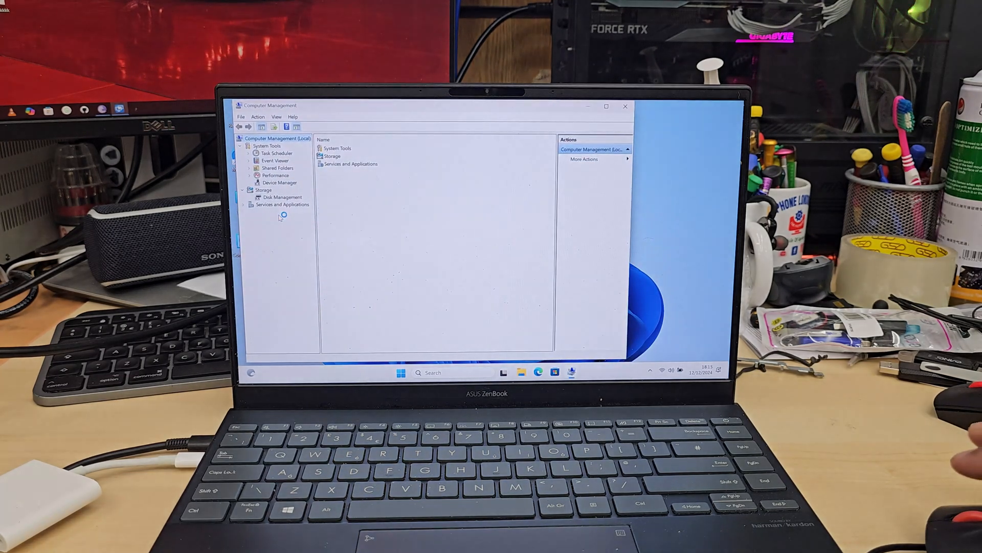
left_click(280, 183)
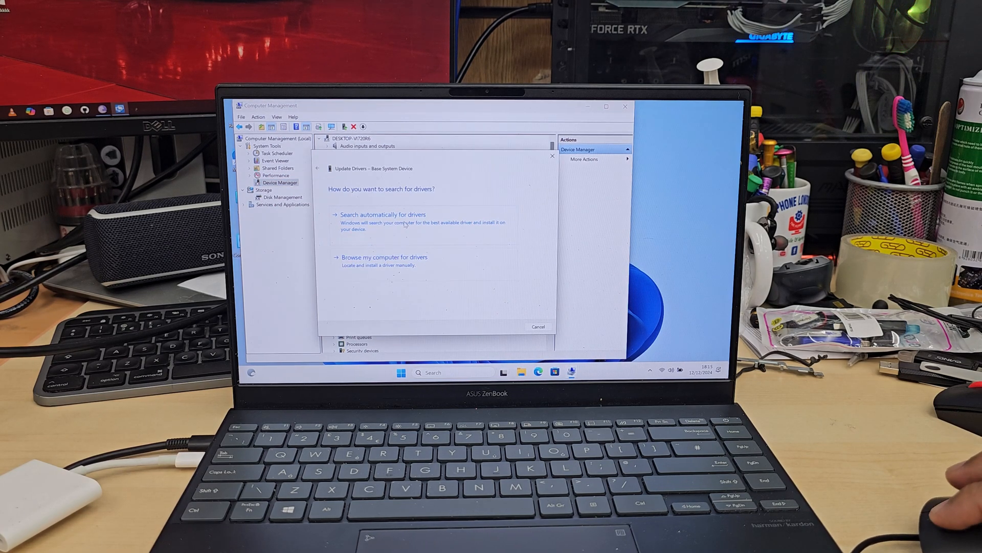
left_click(382, 214)
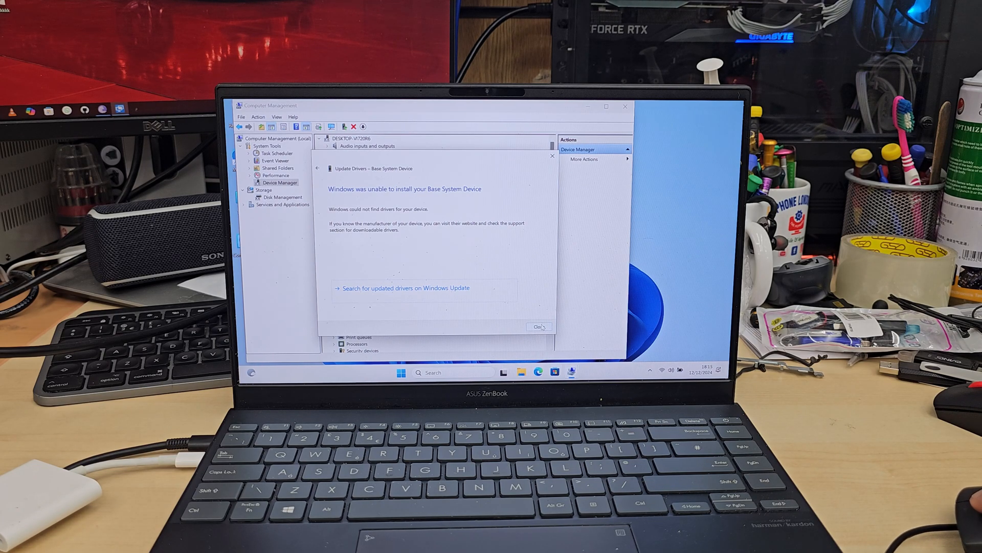
left_click(537, 326)
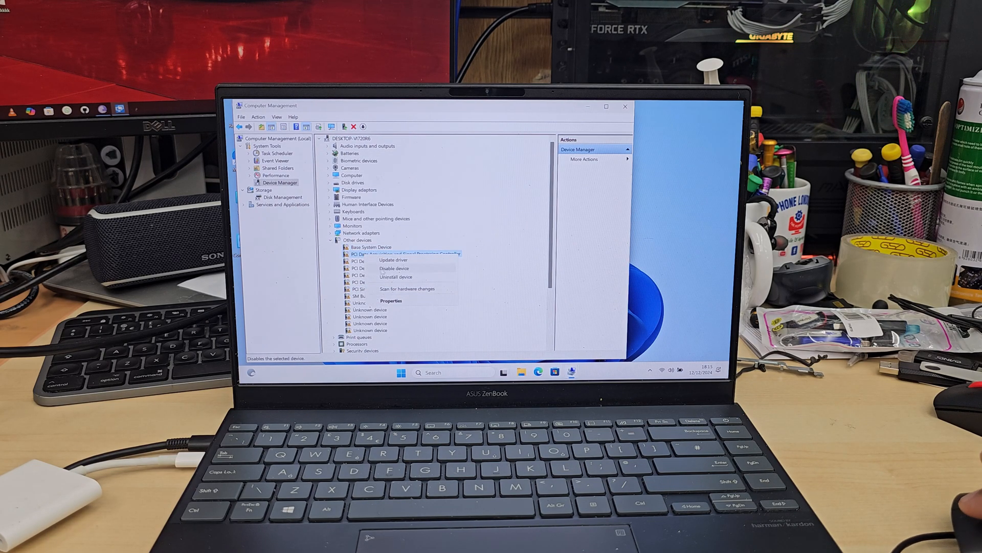
Step: Try updating the unknown PCI device driver and search for the missing drivers on Windows Update
left_click(379, 259)
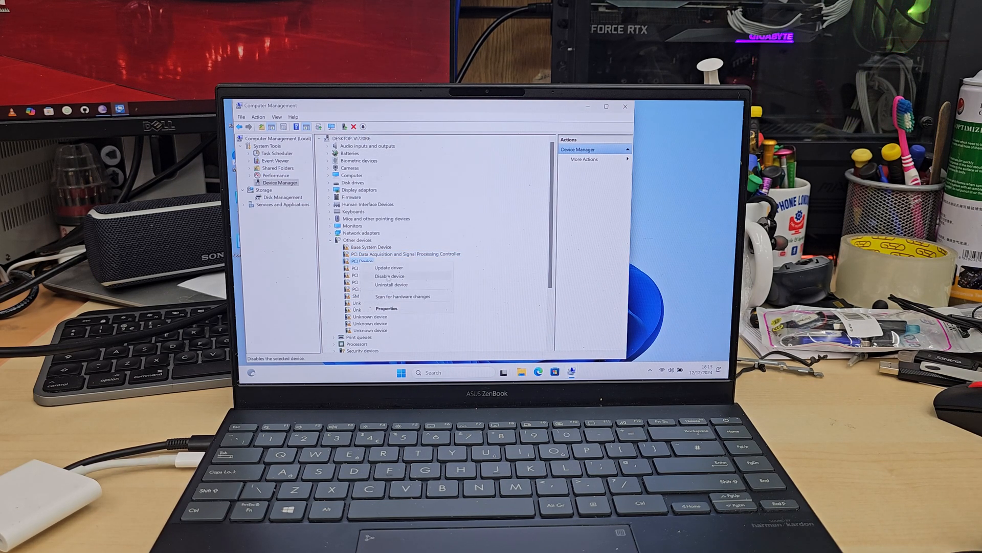
left_click(389, 267)
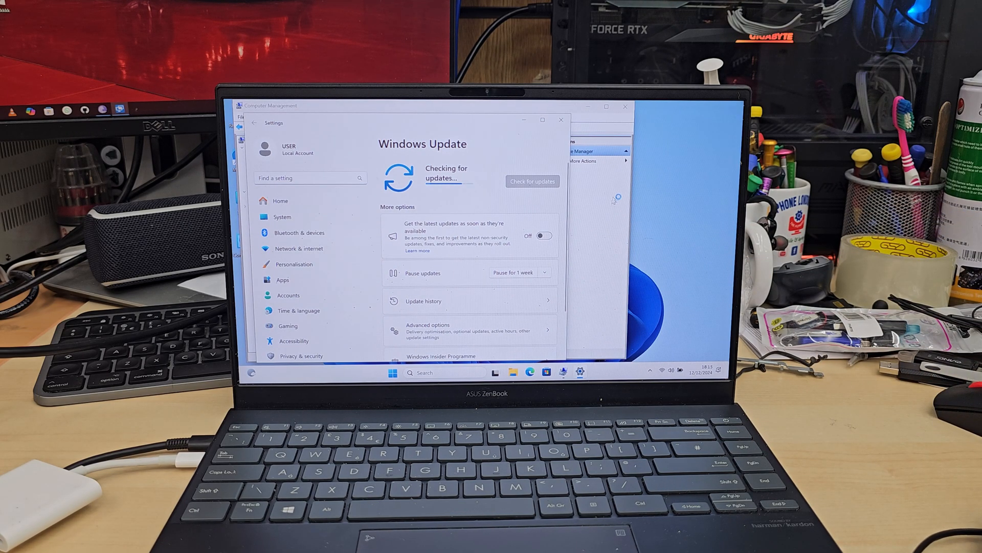
Step: Close Computer Management and scroll the maximized Windows Update list of downloading ASUSTeK, Intel and Realtek drivers
left_click(560, 120)
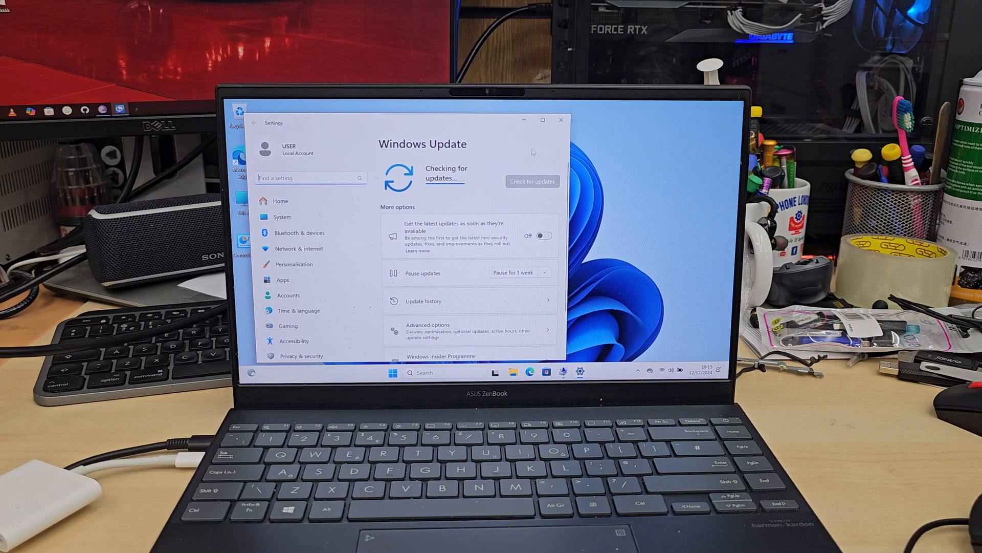
left_click(543, 119)
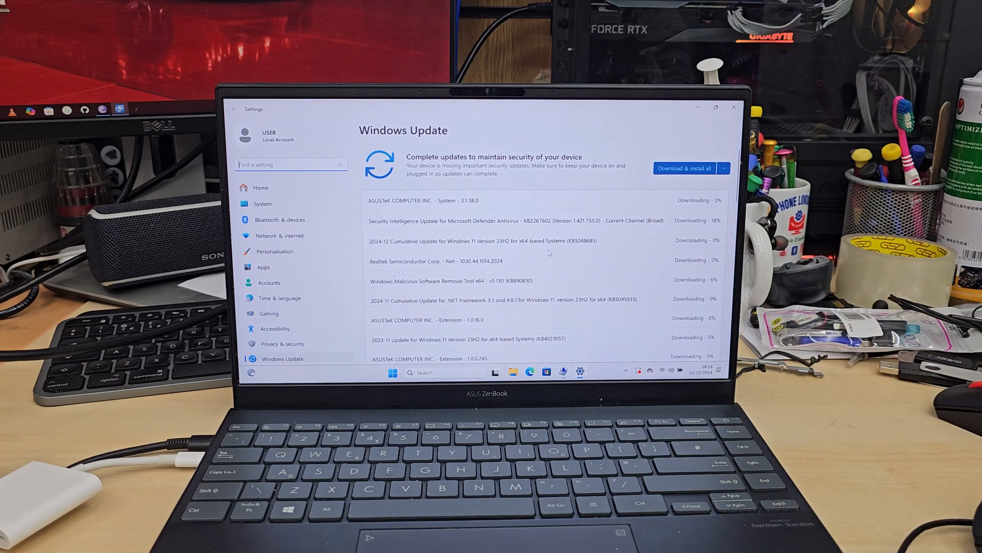
mouse_move(570, 278)
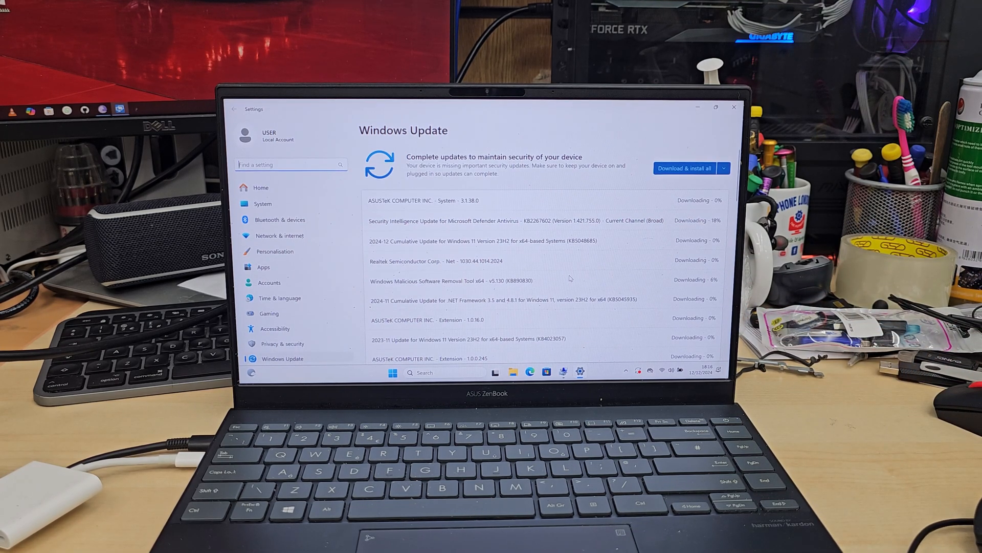
scroll("down", 3)
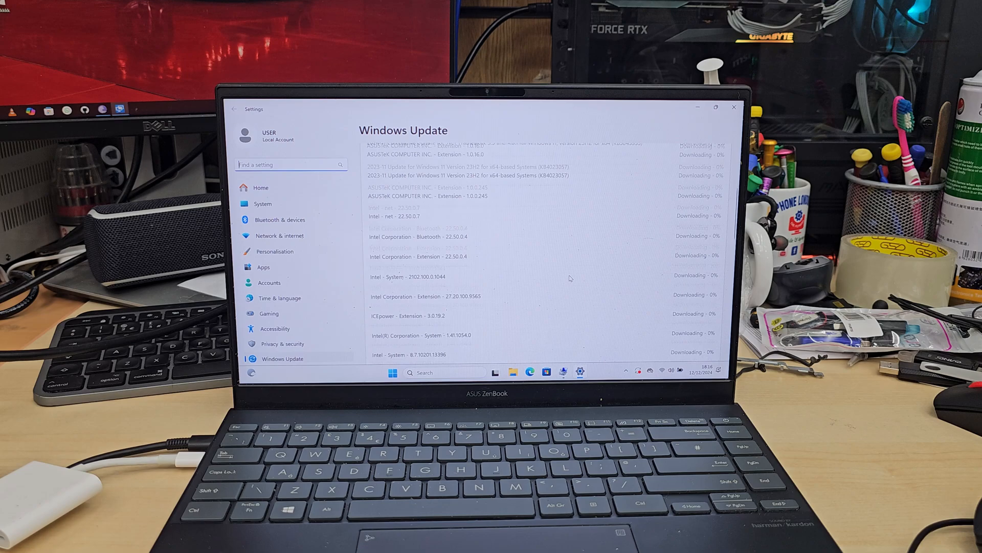
scroll("down", 3)
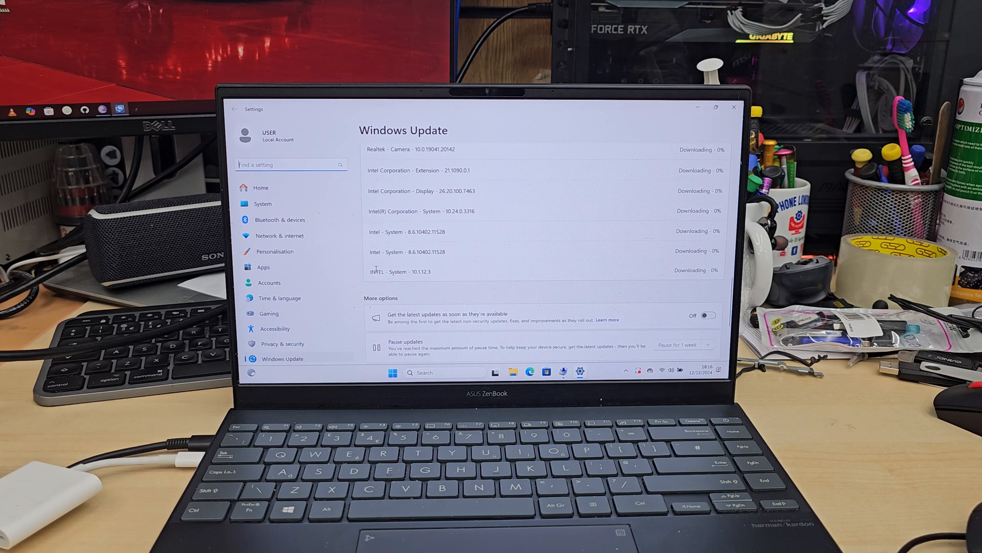
double_click(398, 271)
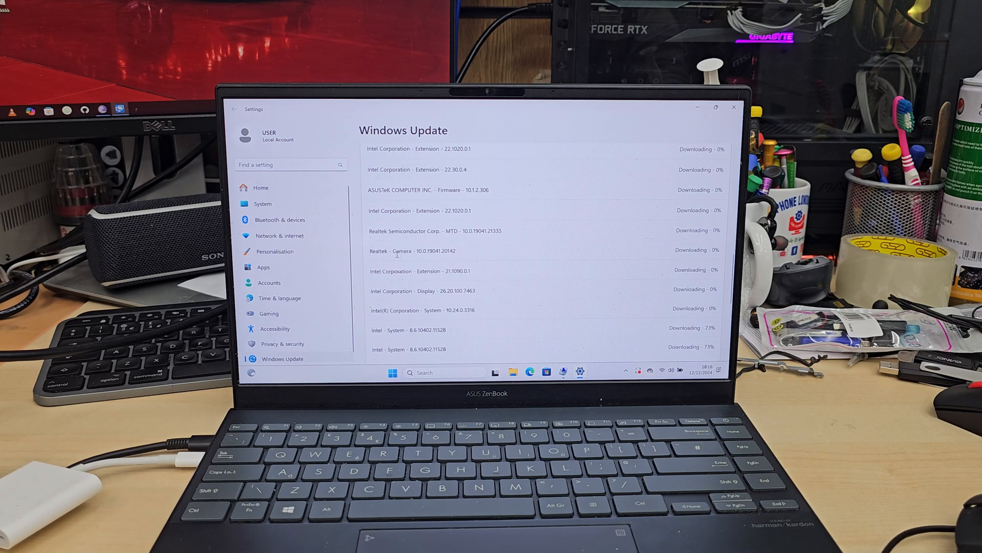
Step: Retry the failed Defender antivirus update and start installing the Malicious Software Removal Tool update
double_click(445, 251)
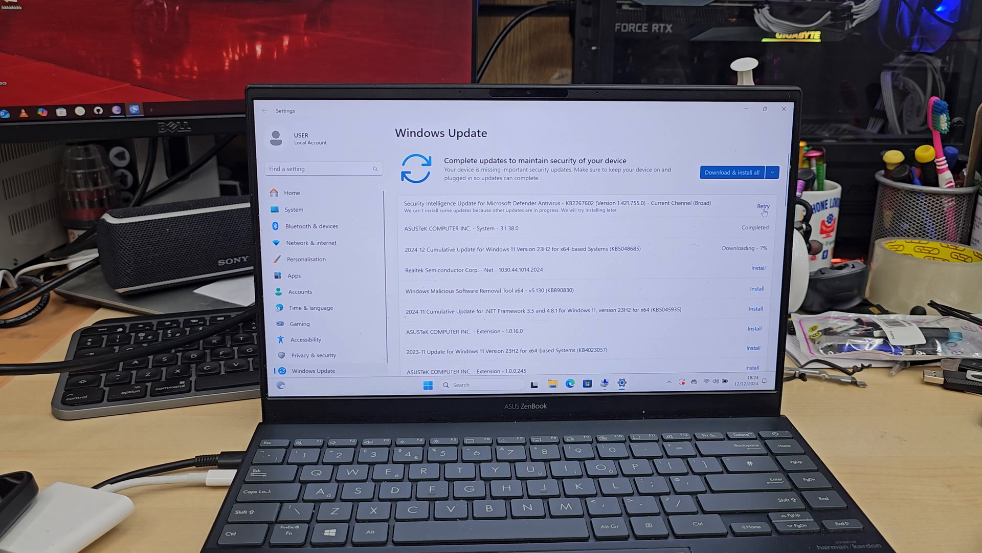
left_click(764, 206)
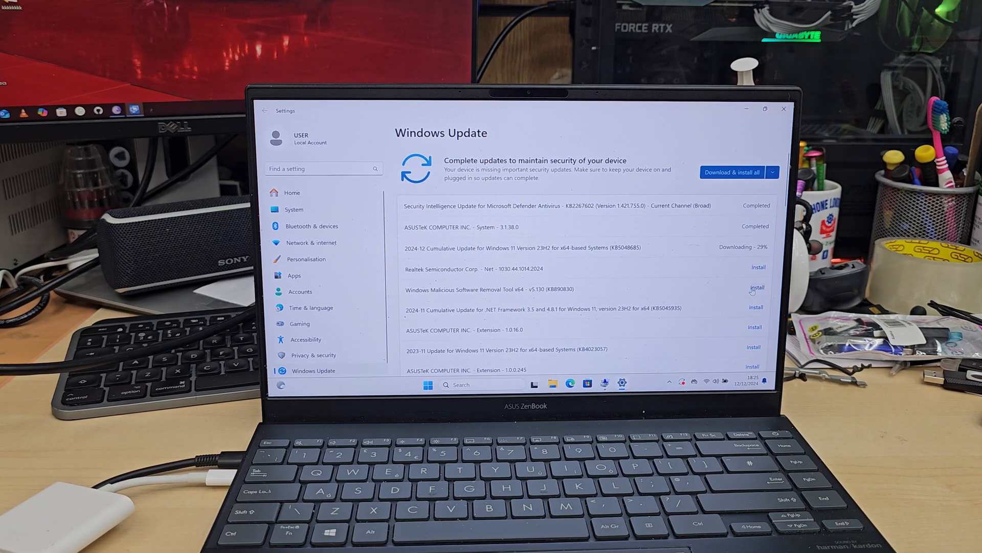
left_click(731, 172)
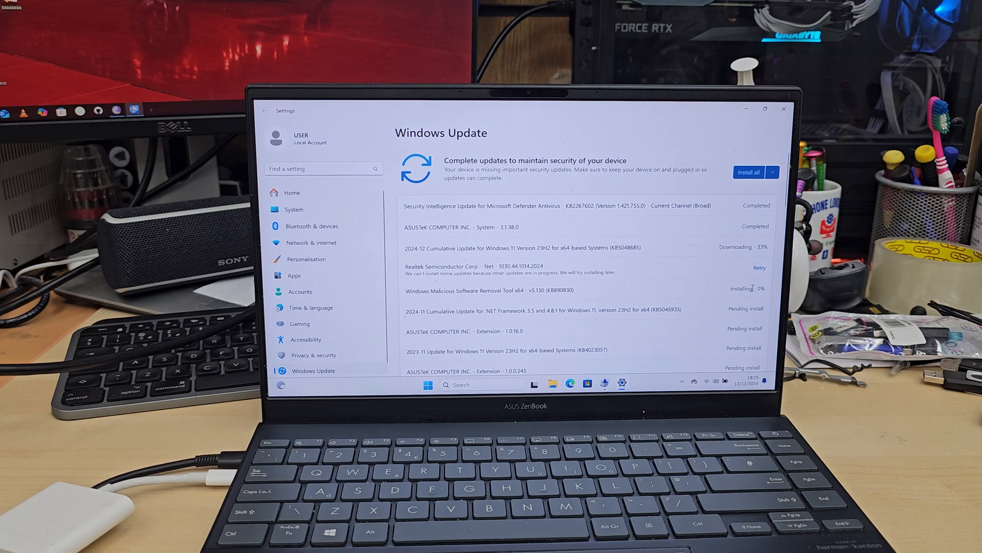